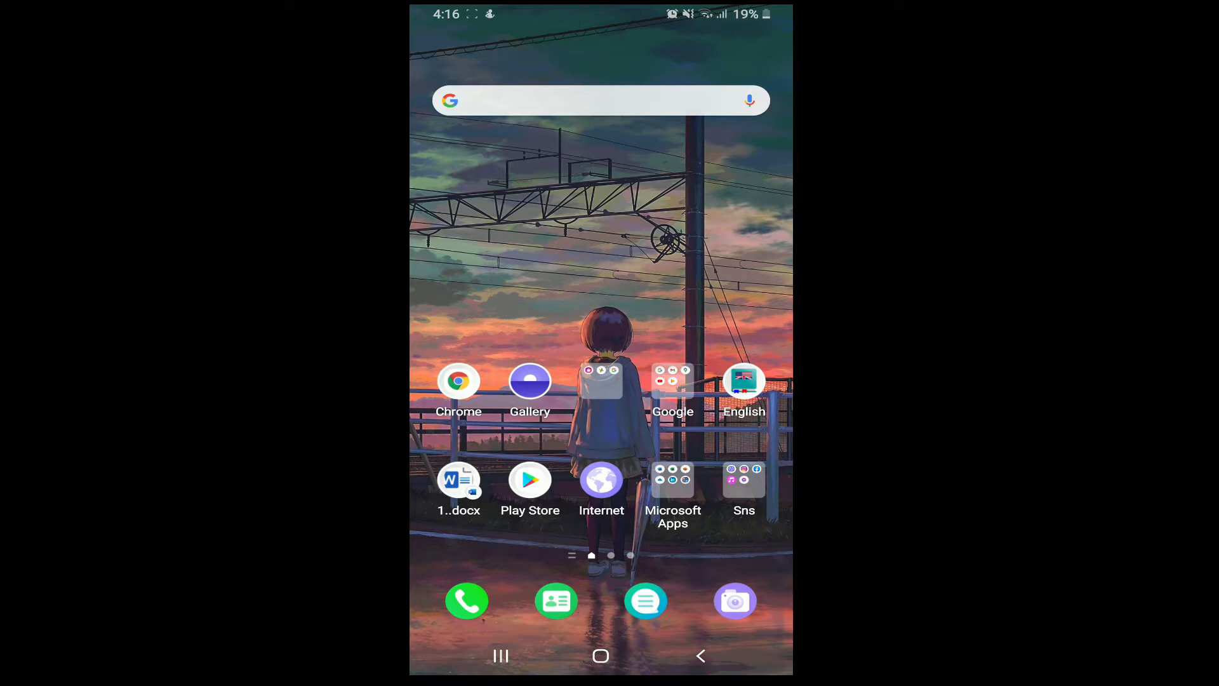
Step: Launch the Play Store from the home screen and search for 'app'
left_click(529, 479)
type("app")
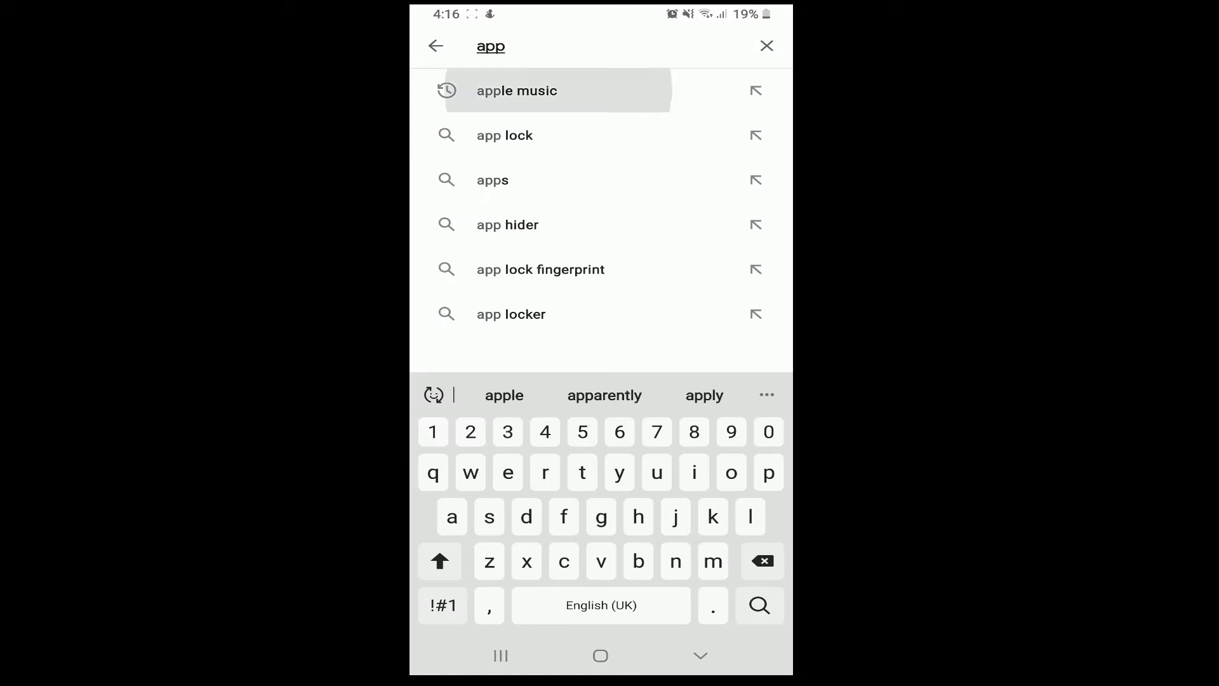
Step: Pick the 'apple music' suggestion and install Apple Music by Apple Inc
left_click(516, 90)
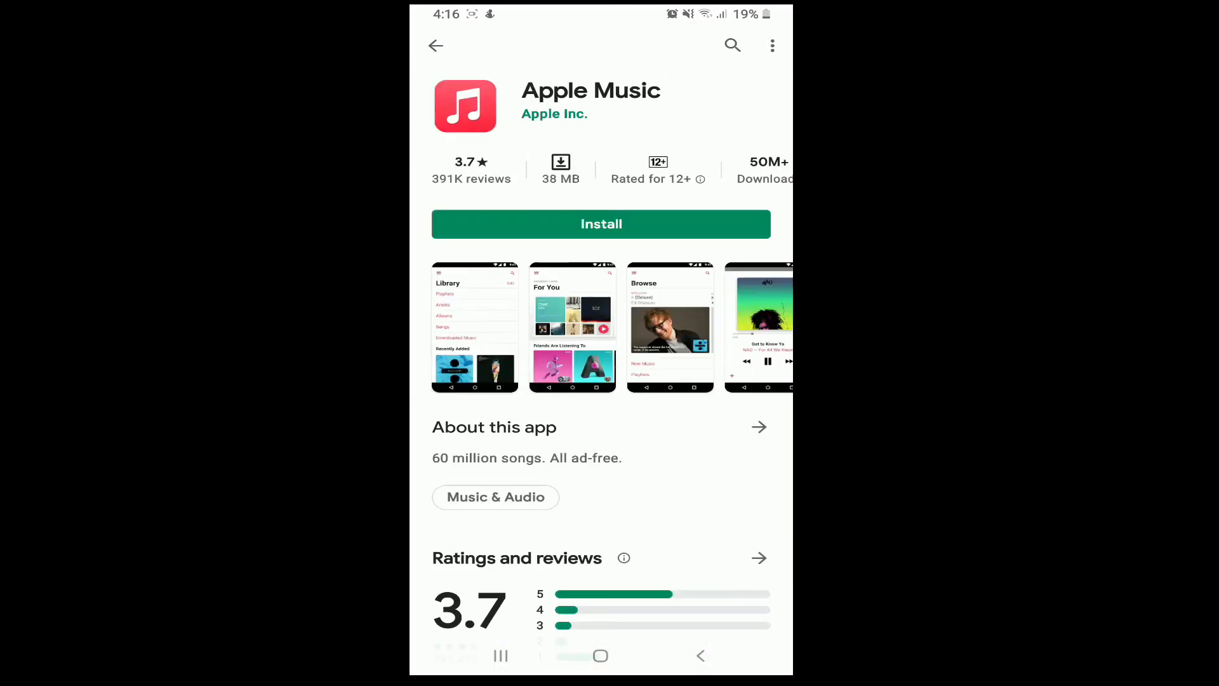
left_click(601, 225)
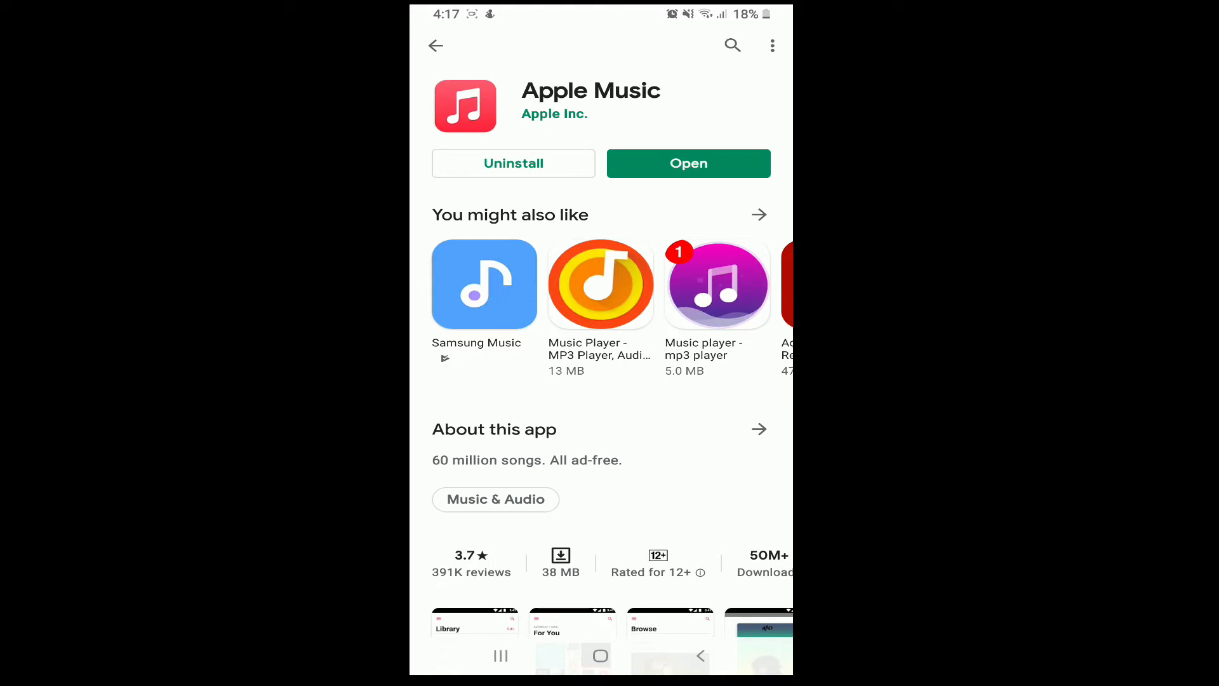
Step: Open Apple Music, scroll through its license agreement, then return home
left_click(688, 163)
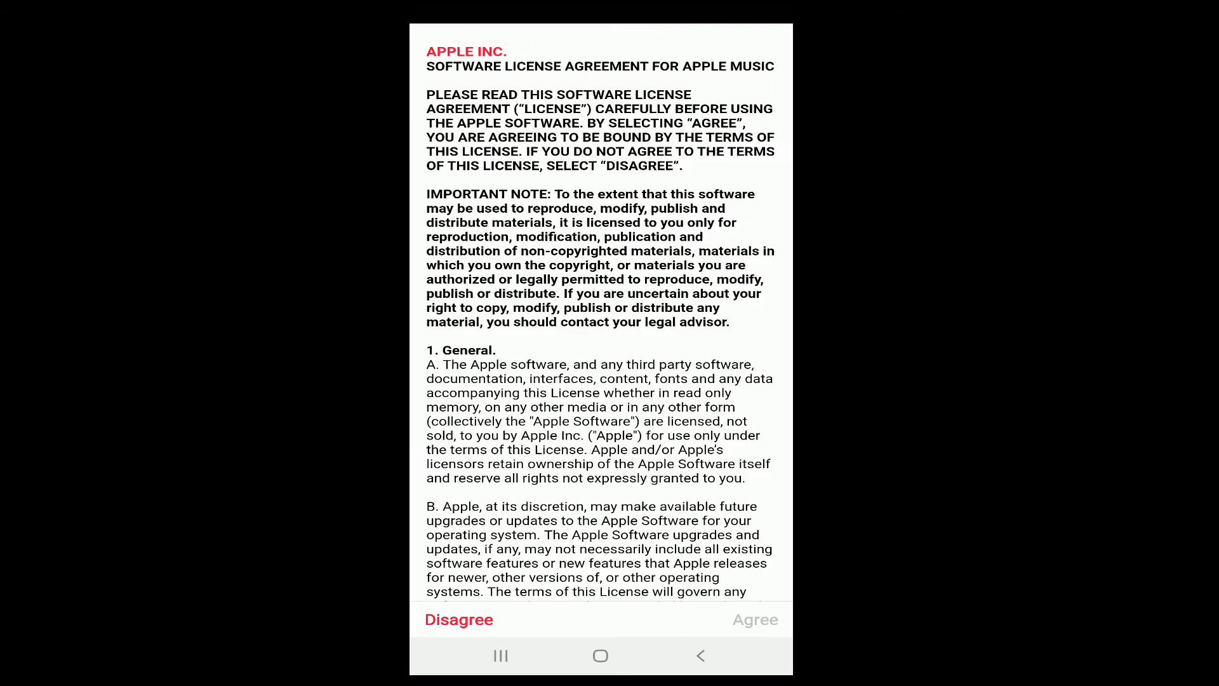
scroll("down", 3)
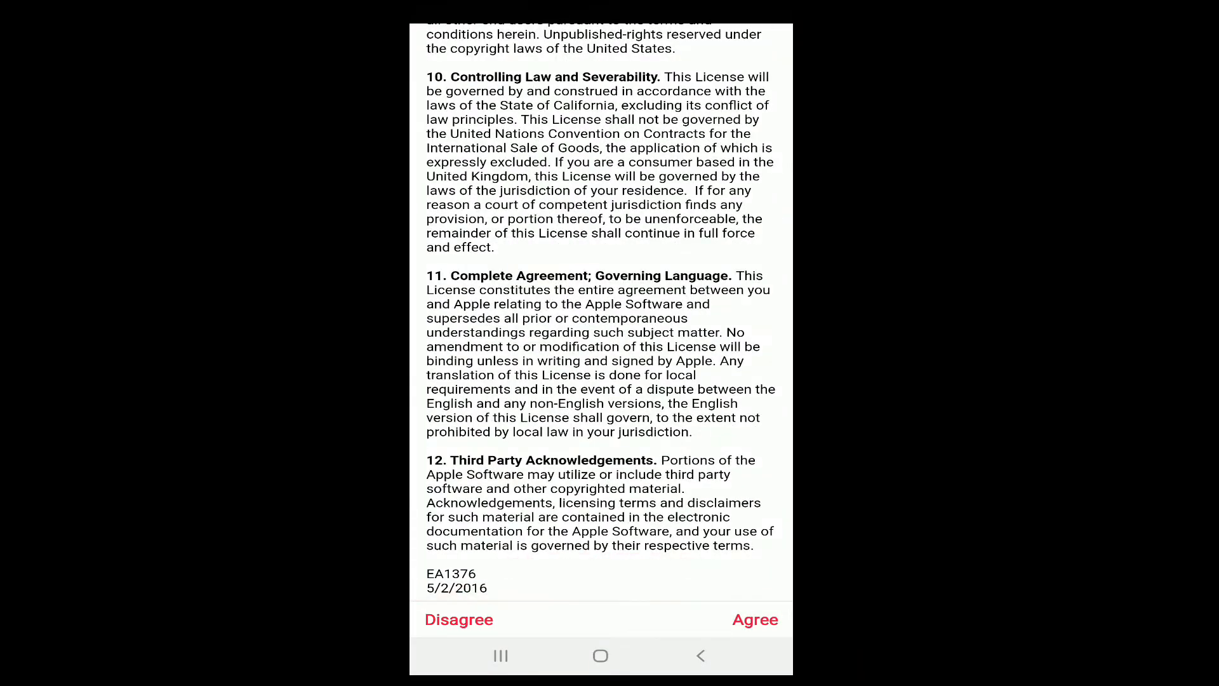
scroll("down", 3)
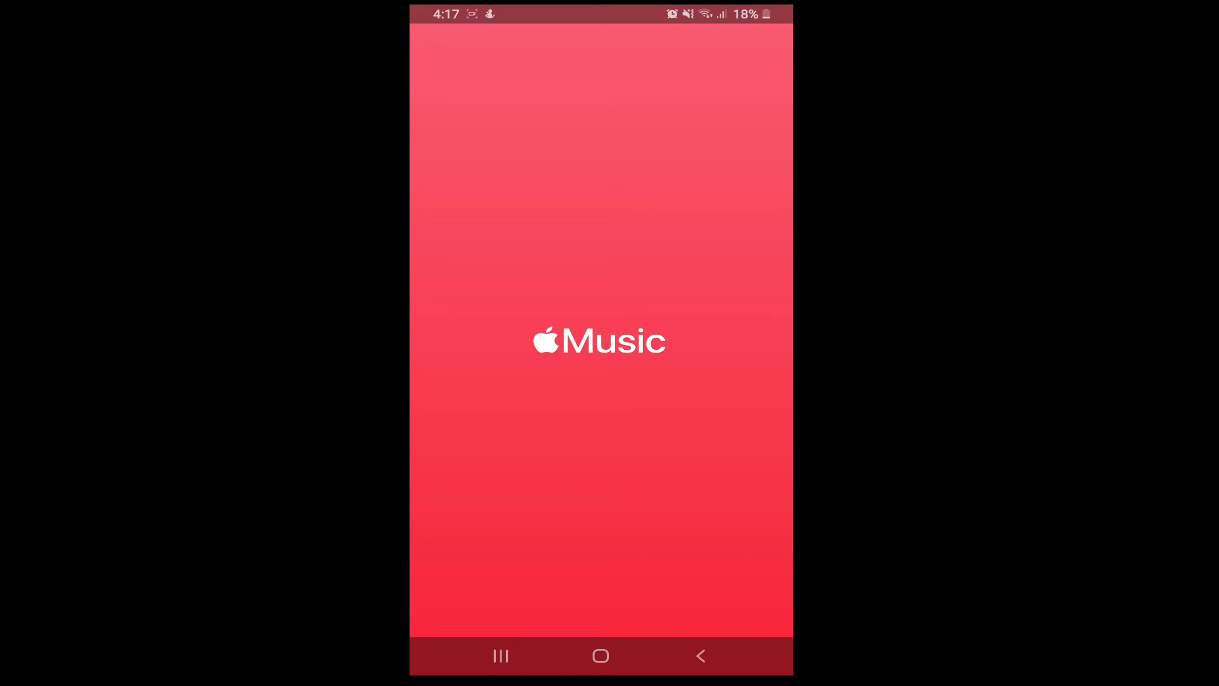
left_click(600, 656)
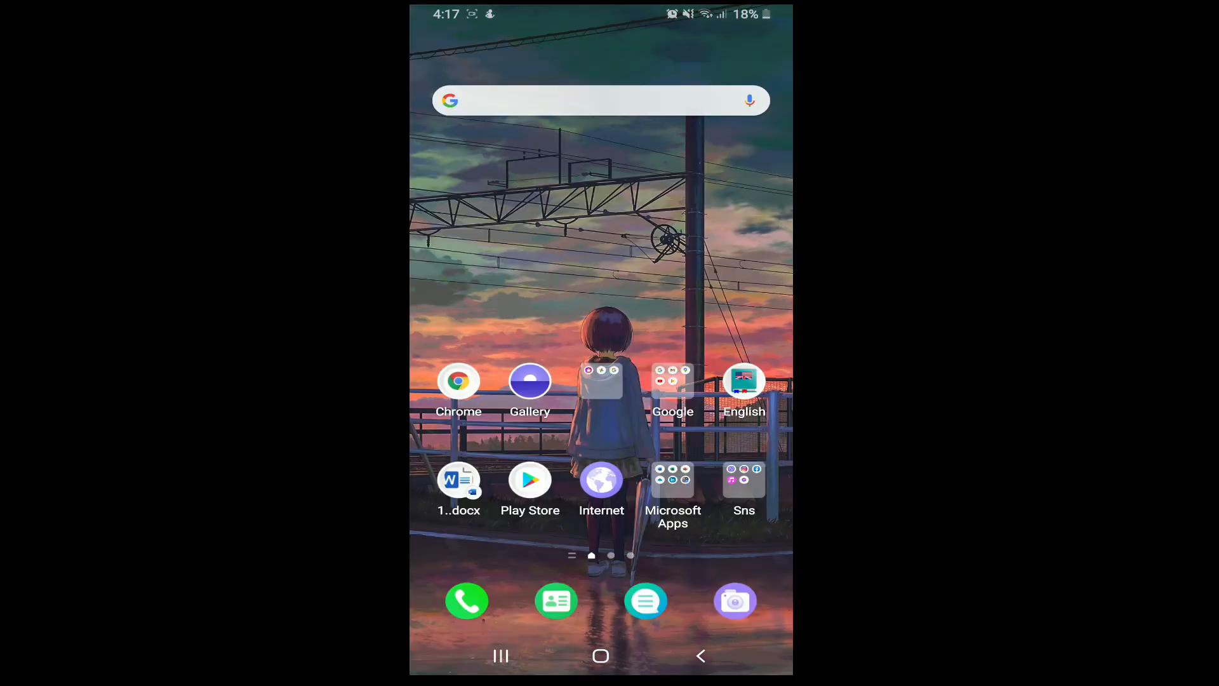